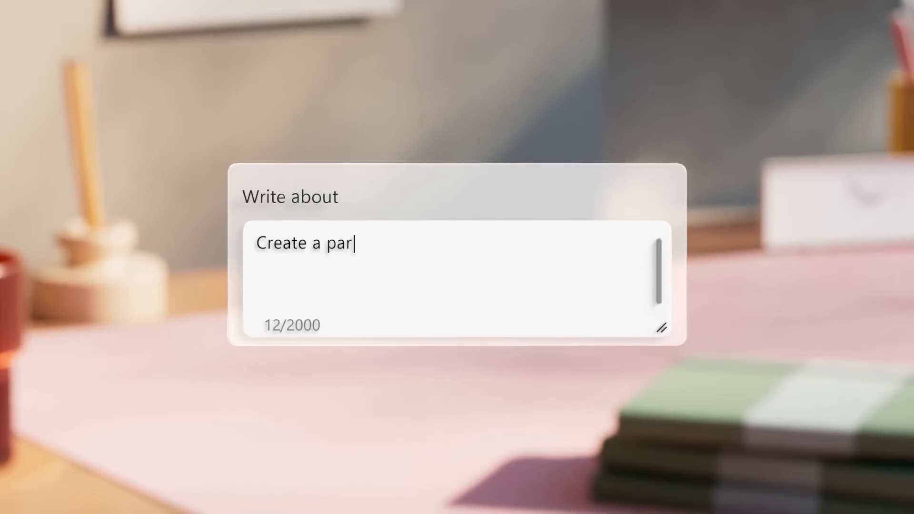
Step: Type a Copilot prompt requesting a party invite for Maya's surprise dinner
{"action": "type", "text": "ty invite for Maya's surprise dis"}
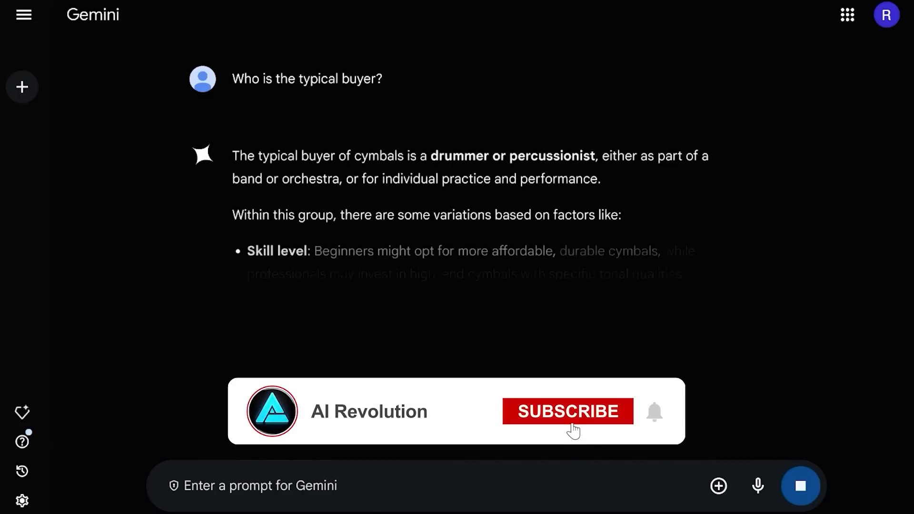
Step: In DeepSeek's message box, type a problem about a train travelling 60 mph for 2.5 hours
{"action": "left_click", "coordinate": [566, 410]}
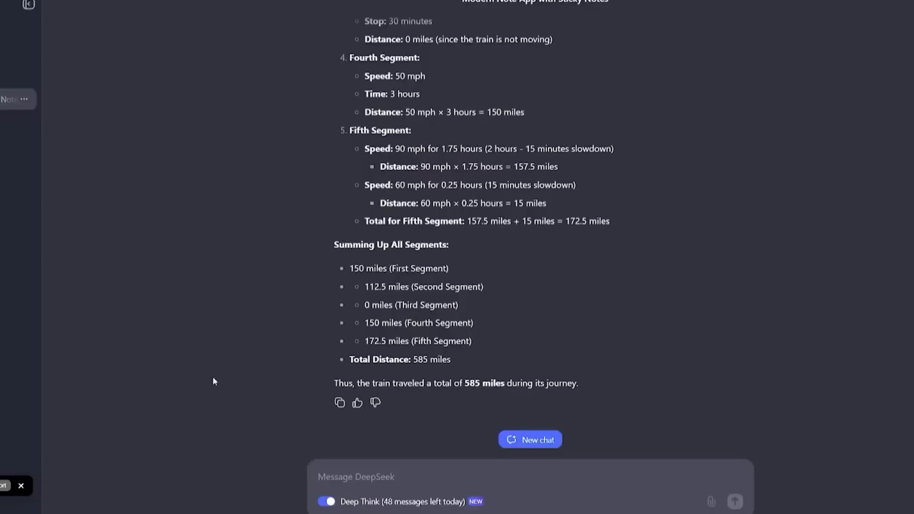
{"action": "type", "text": "Solve the following problem: If a train travels at 60 mph for 2.5 hours, then increases its speed to 75 mph for the next 1.5 hours, what is the total distance traveled?"}
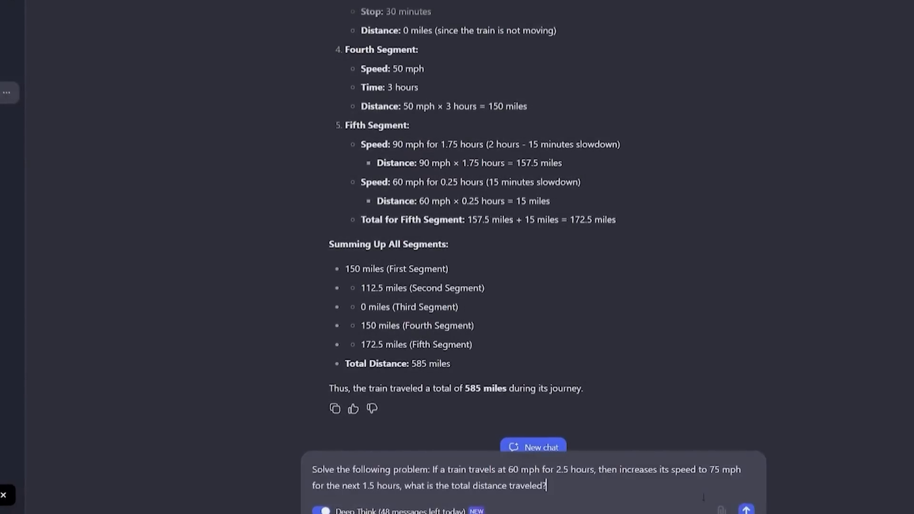